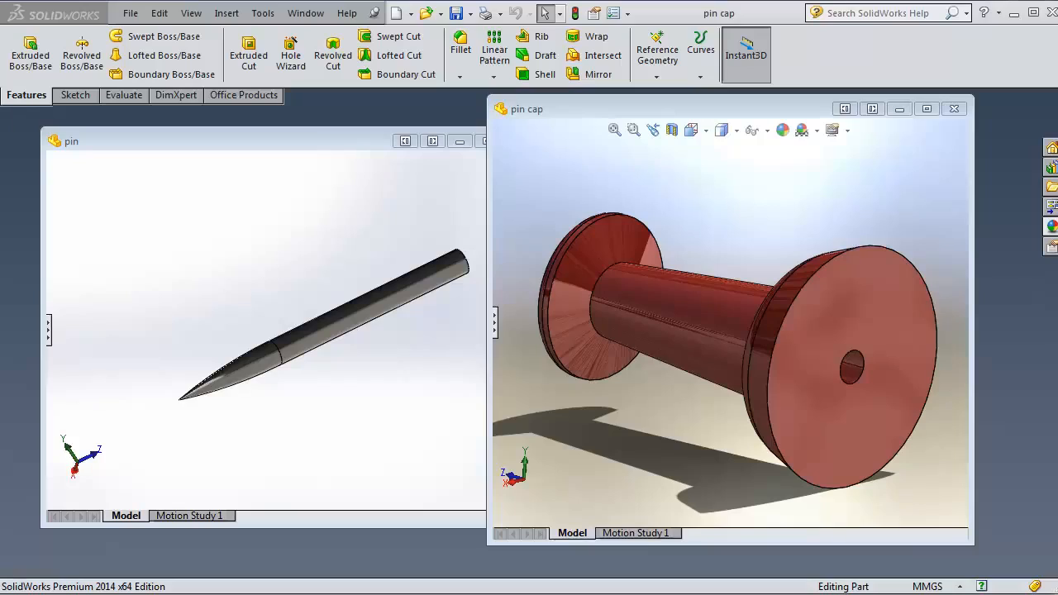
- Start a new SolidWorks document of type Assembly
{"action": "left_click", "coordinate": [847, 476]}
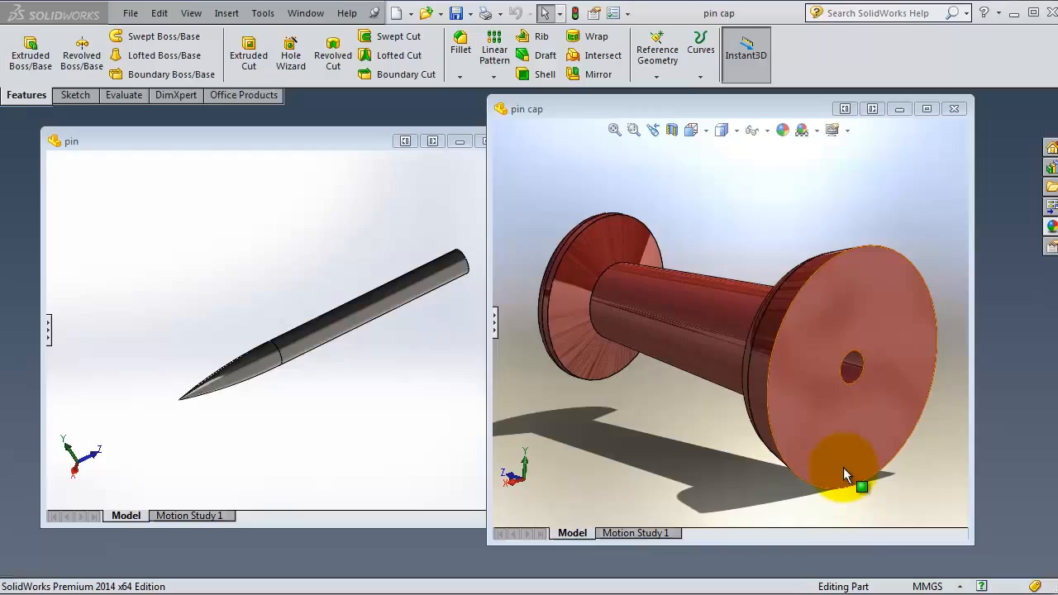
{"action": "mouse_move", "coordinate": [383, 311]}
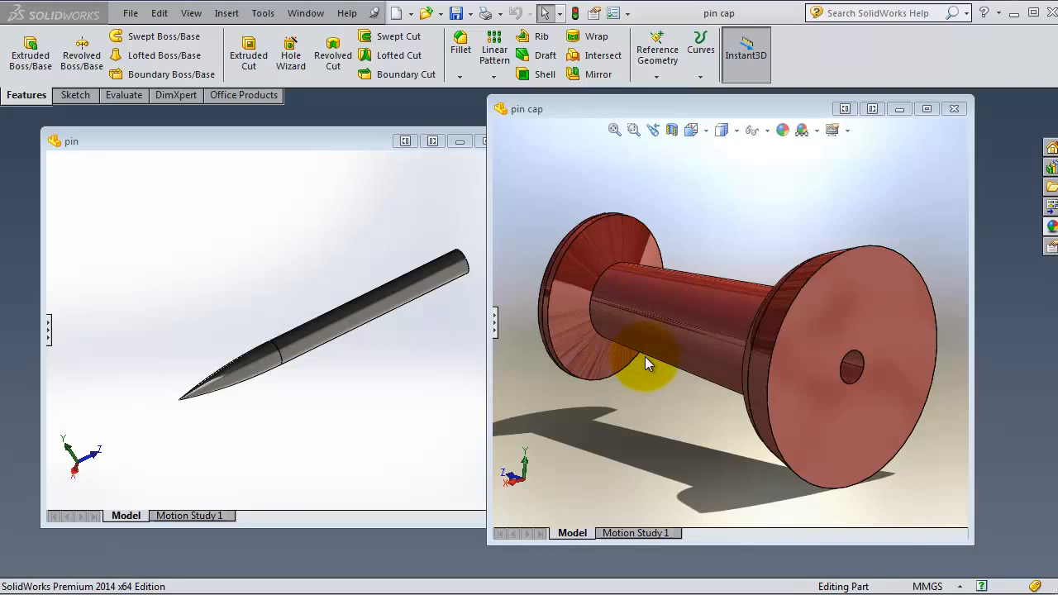
{"action": "mouse_move", "coordinate": [384, 263]}
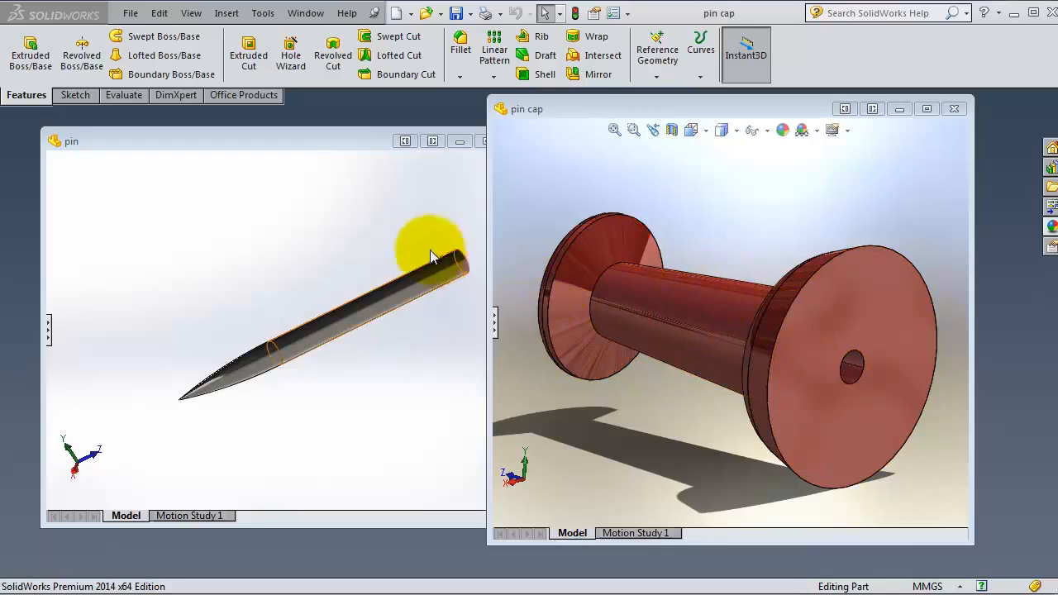
{"action": "mouse_move", "coordinate": [549, 240]}
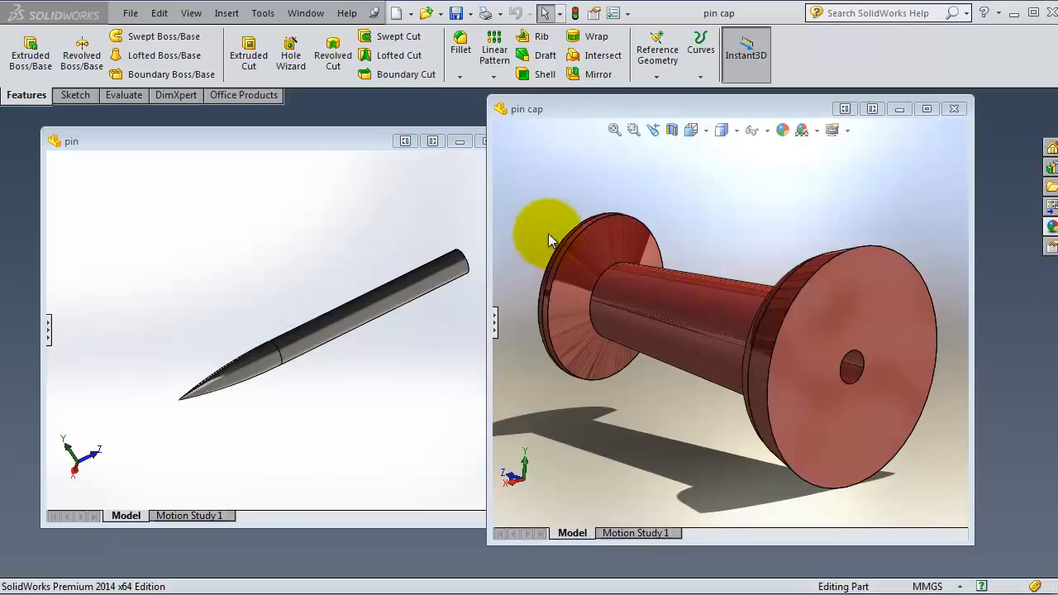
{"action": "mouse_move", "coordinate": [228, 159]}
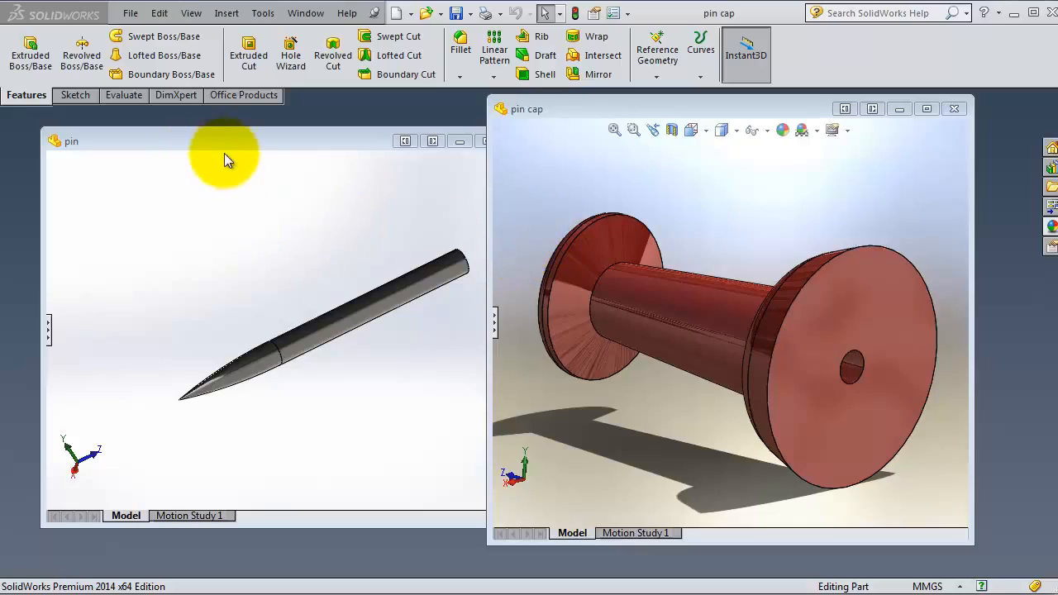
{"action": "mouse_move", "coordinate": [240, 174]}
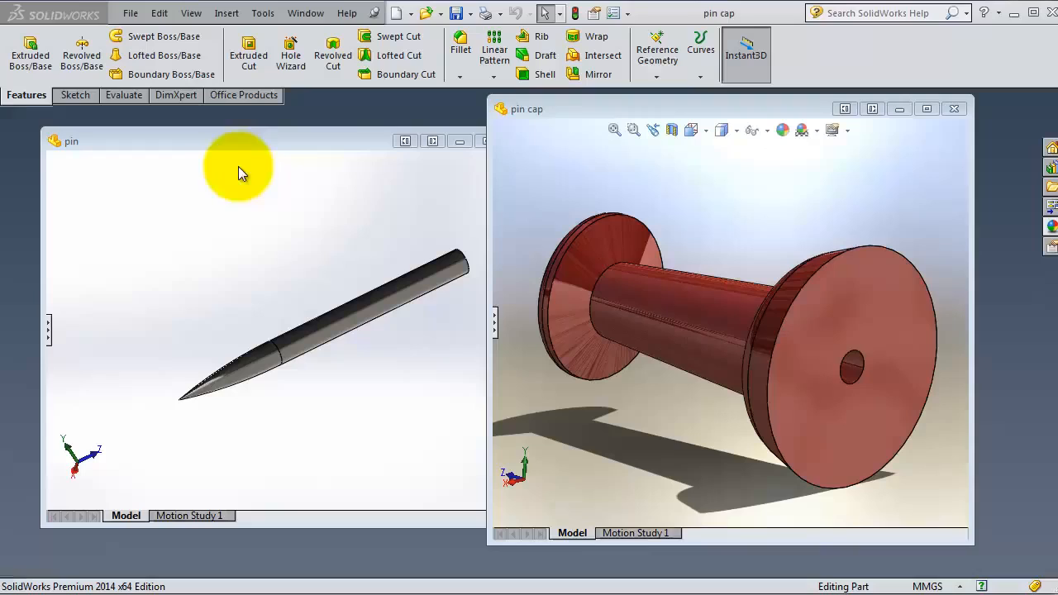
{"action": "mouse_move", "coordinate": [521, 417]}
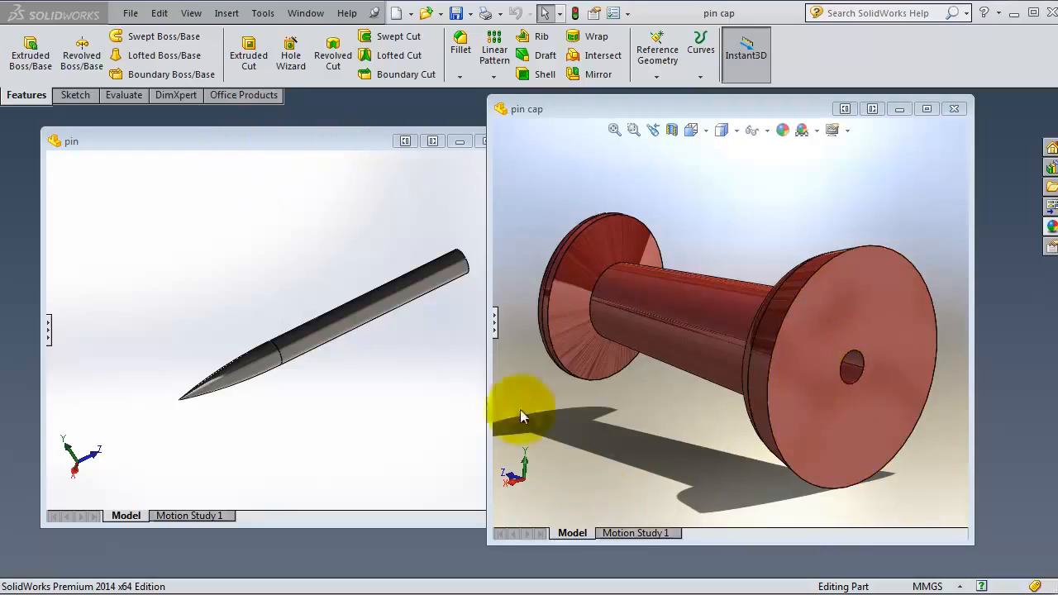
{"action": "mouse_move", "coordinate": [394, 195]}
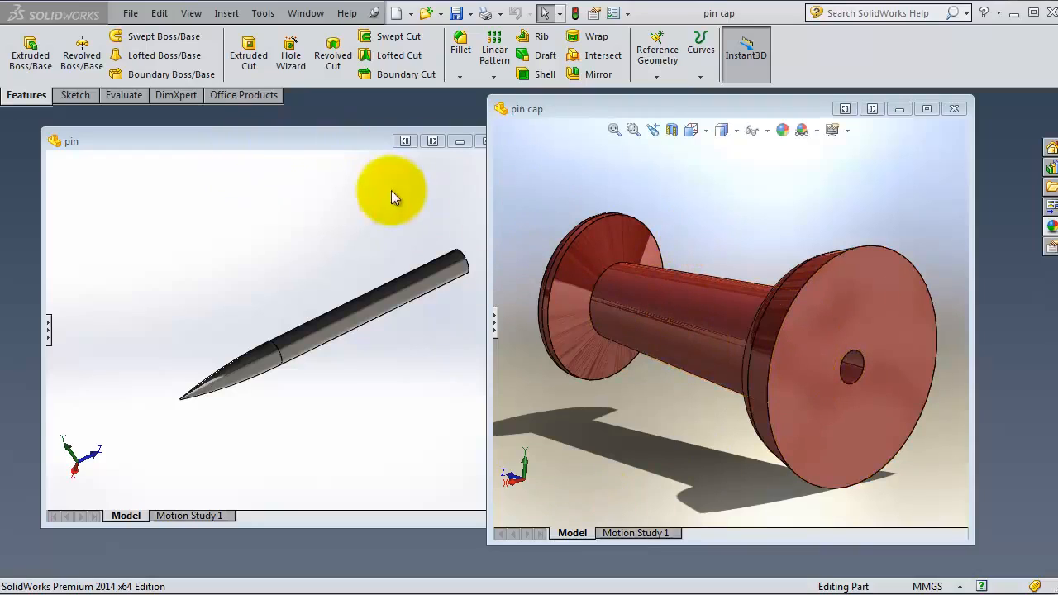
{"action": "mouse_move", "coordinate": [327, 155]}
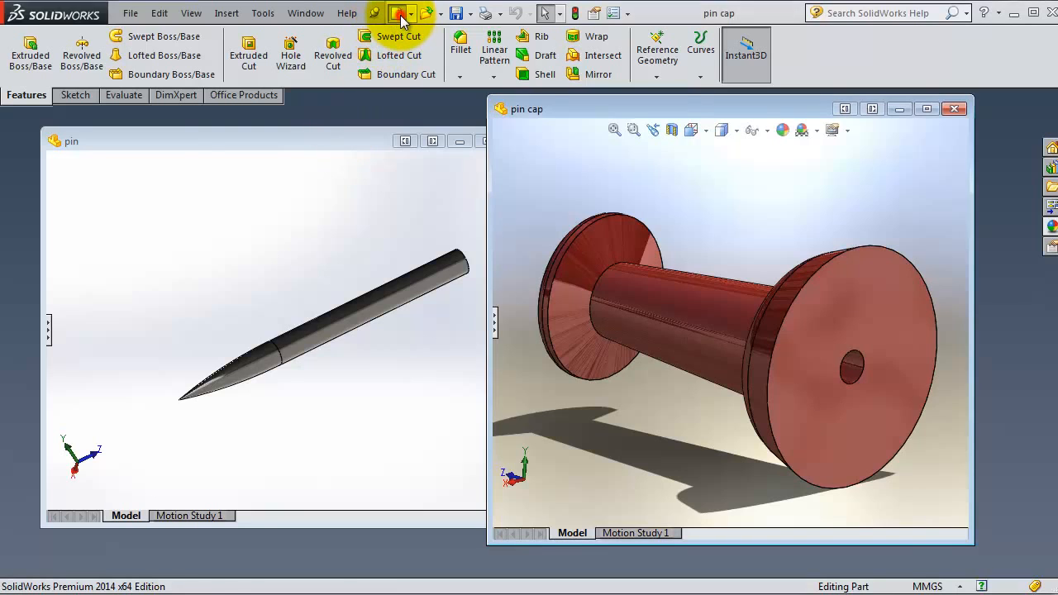
{"action": "left_click", "coordinate": [400, 13]}
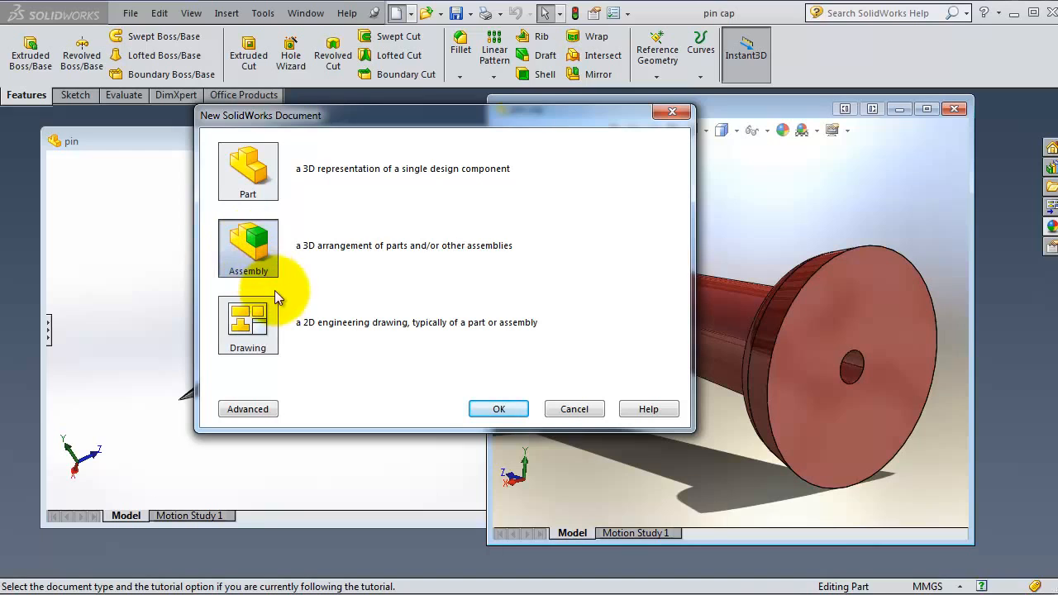
{"action": "left_click", "coordinate": [499, 409]}
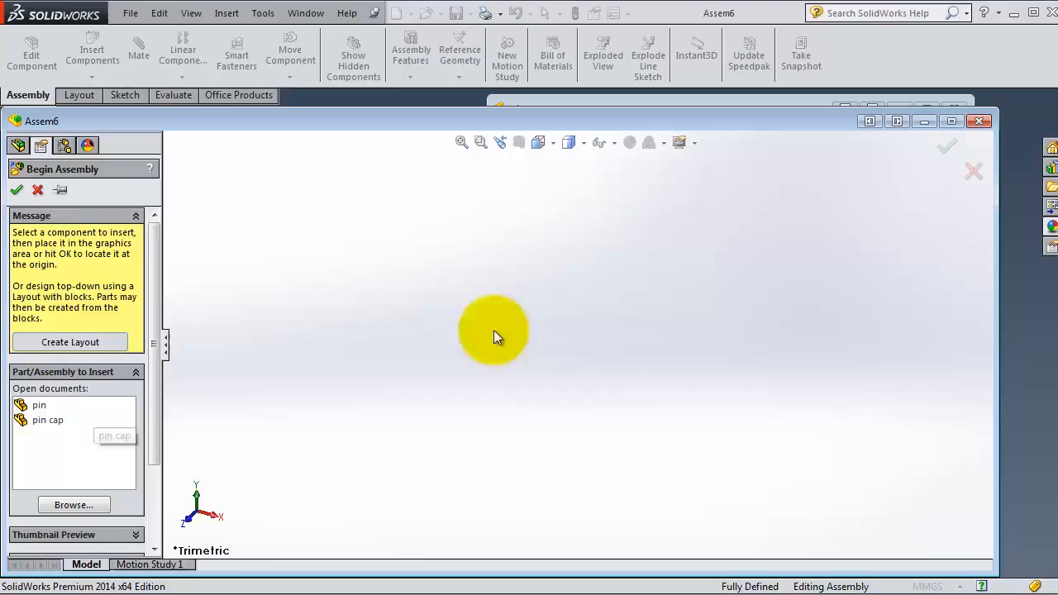
{"action": "mouse_move", "coordinate": [23, 440]}
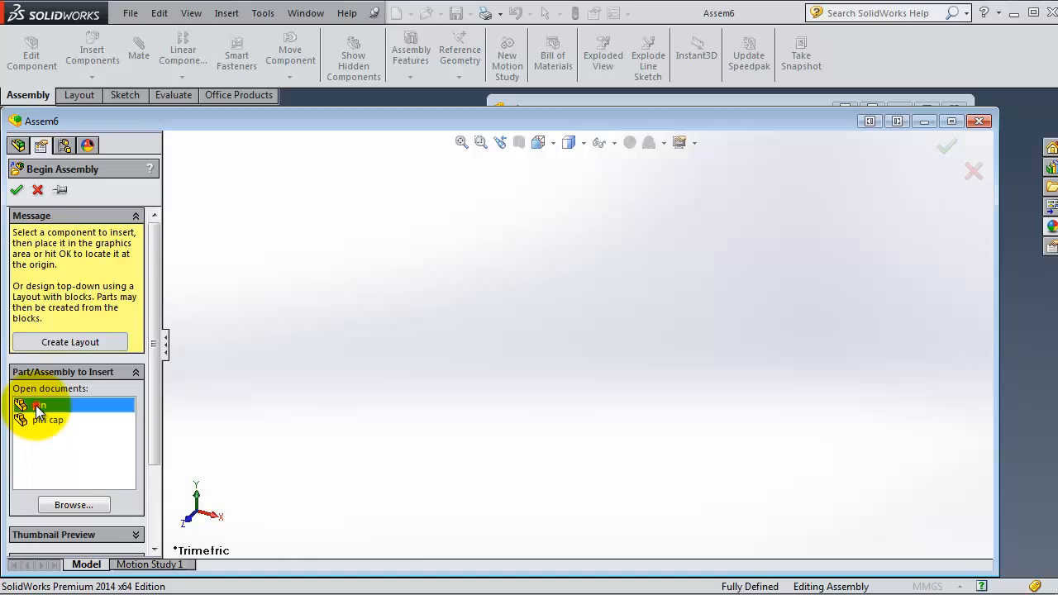
- Place the steel pin from the open documents as the assembly's first component
{"action": "left_click", "coordinate": [40, 403]}
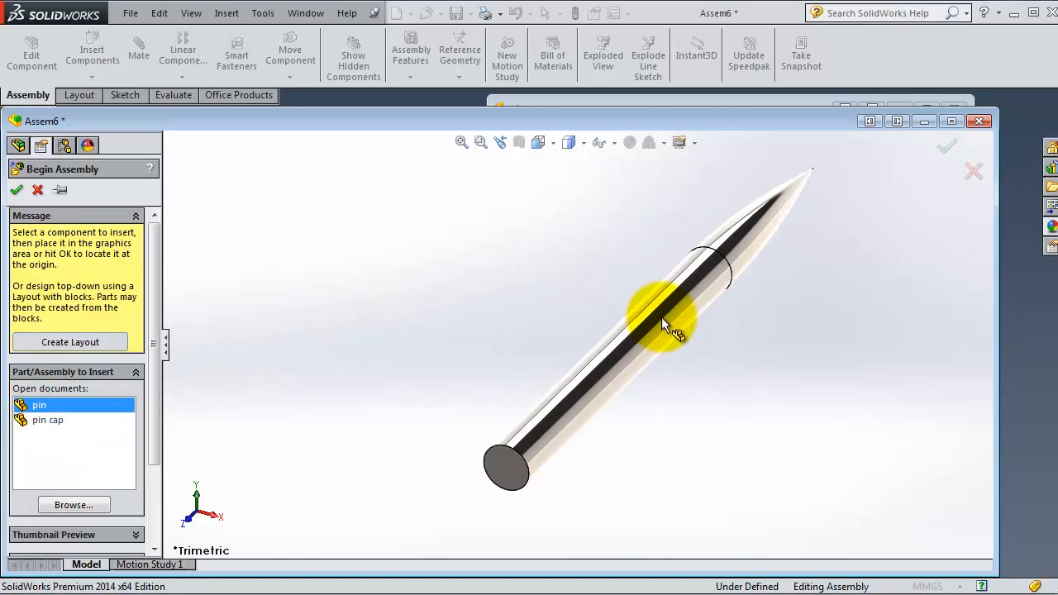
{"action": "left_click", "coordinate": [16, 190]}
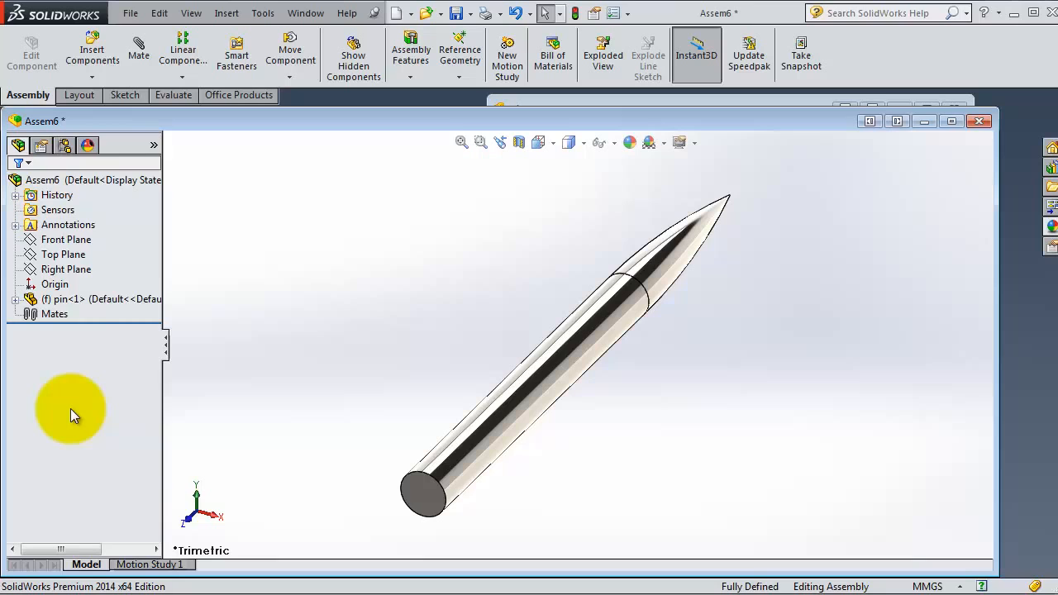
{"action": "left_click", "coordinate": [92, 50]}
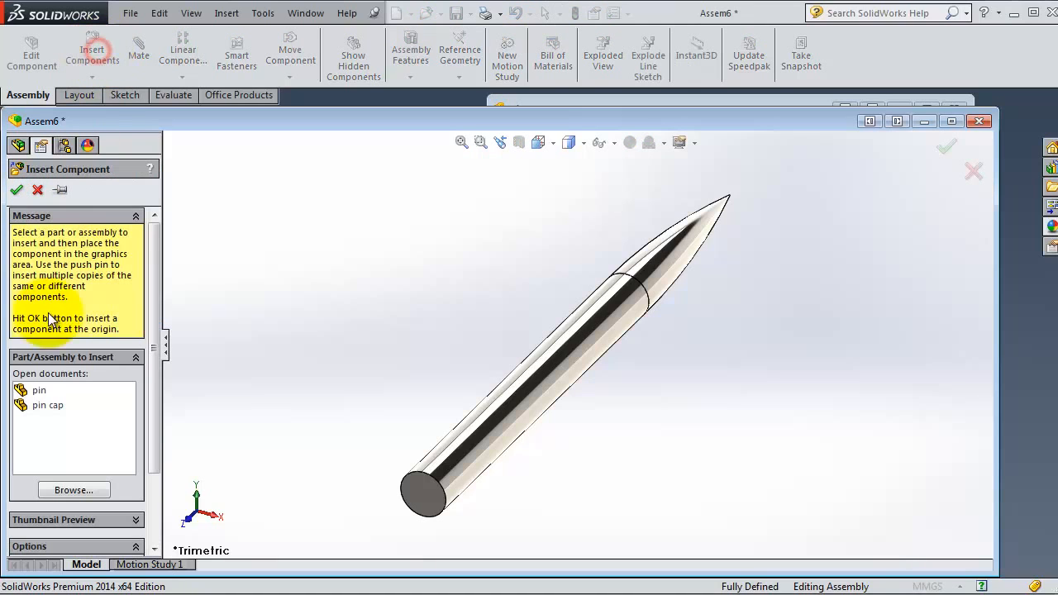
- Insert the red pin cap beside the pin and orbit to see into the cap's hole
{"action": "left_click", "coordinate": [48, 404]}
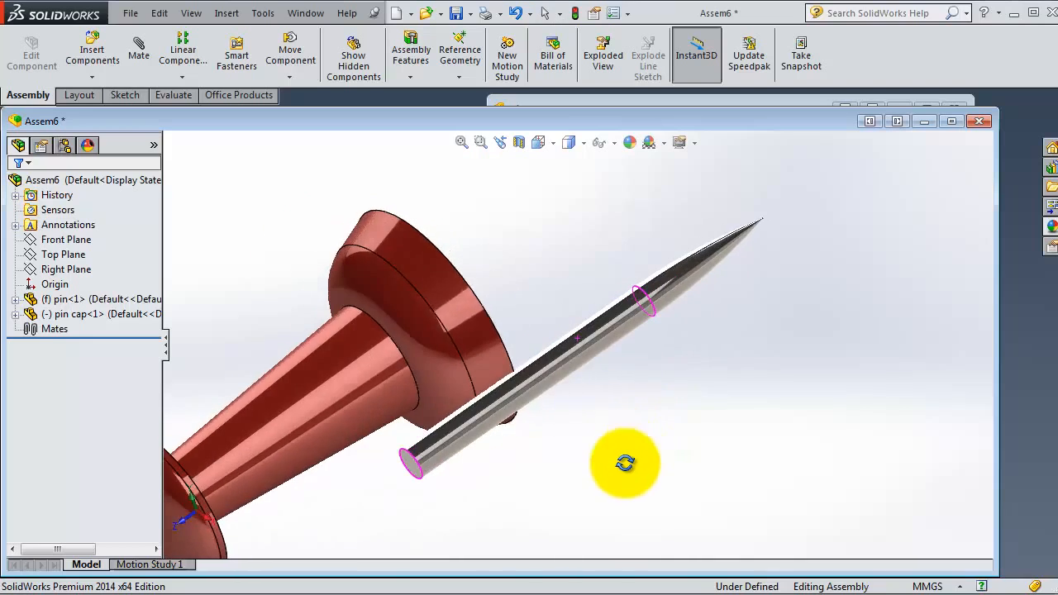
{"action": "left_click_drag", "start_coordinate": [625, 464], "coordinate": [543, 337]}
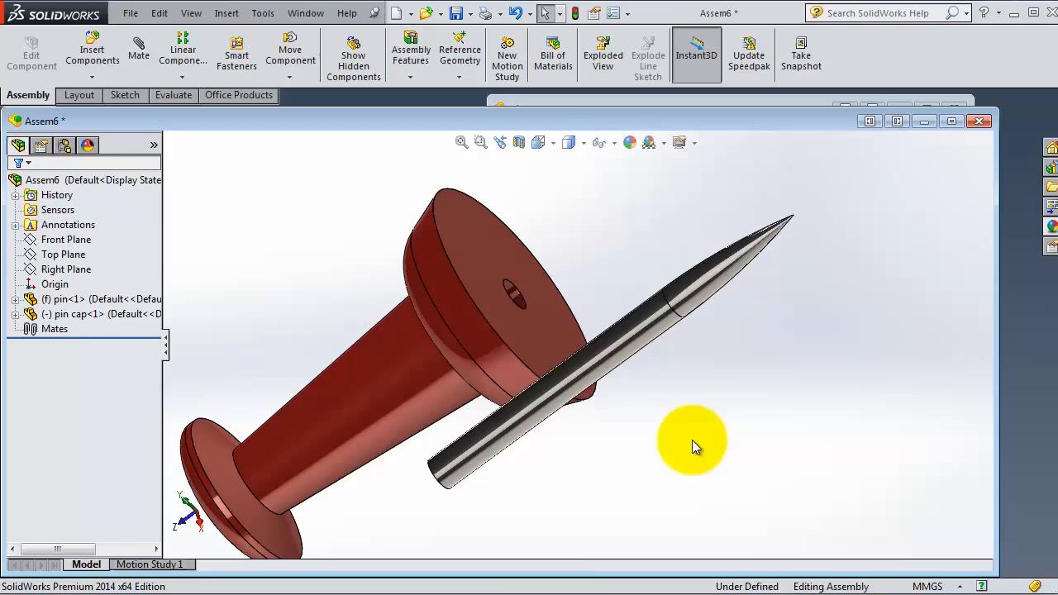
{"action": "mouse_move", "coordinate": [496, 512]}
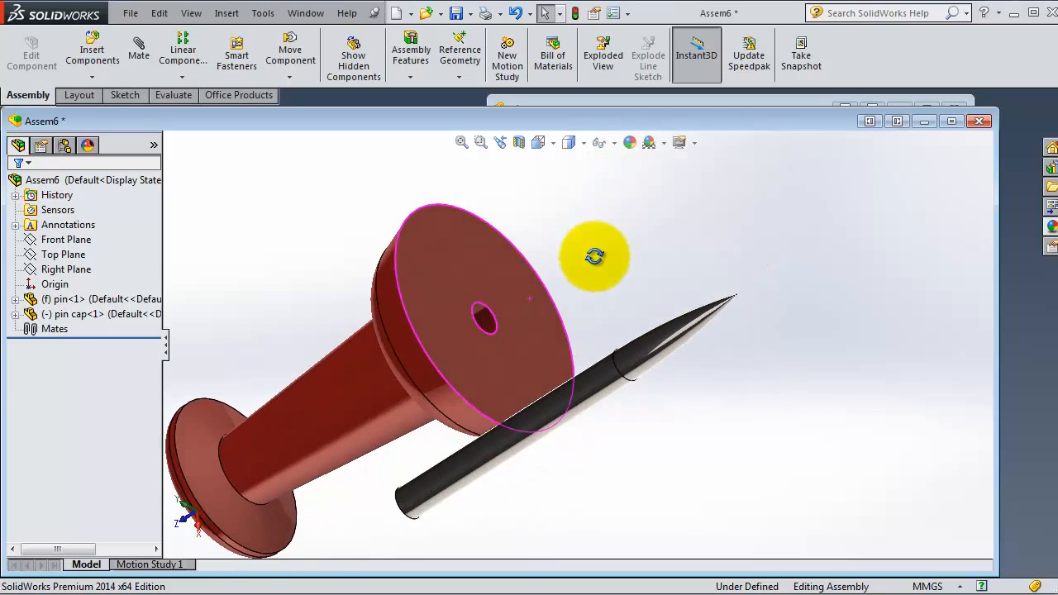
{"action": "left_click_drag", "start_coordinate": [595, 256], "coordinate": [764, 394]}
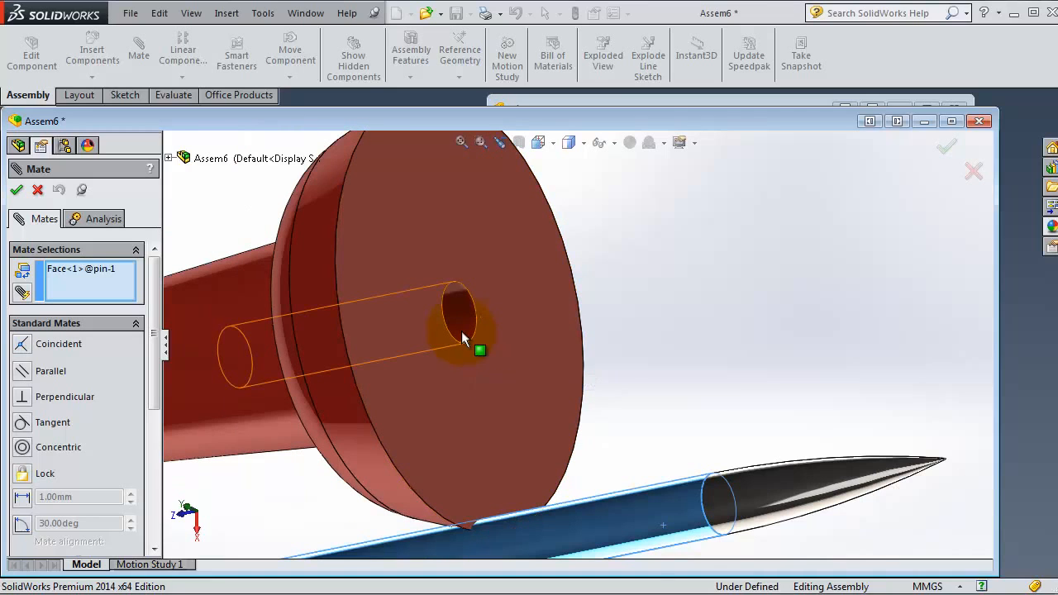
- Apply a Concentric mate between the pin's cylindrical face and the cap's hole
{"action": "left_click", "coordinate": [463, 330]}
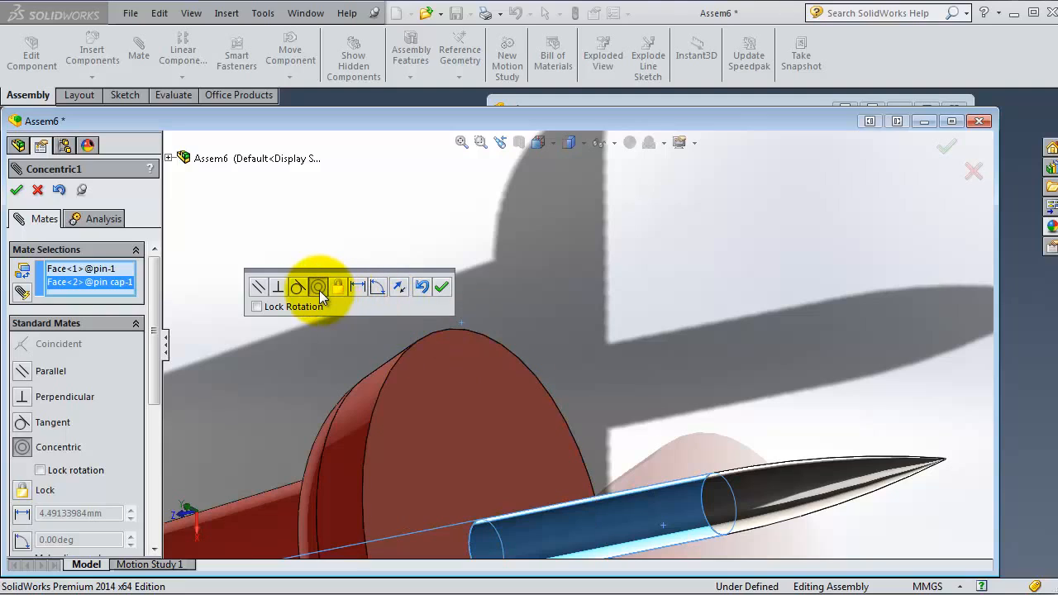
{"action": "mouse_move", "coordinate": [318, 288]}
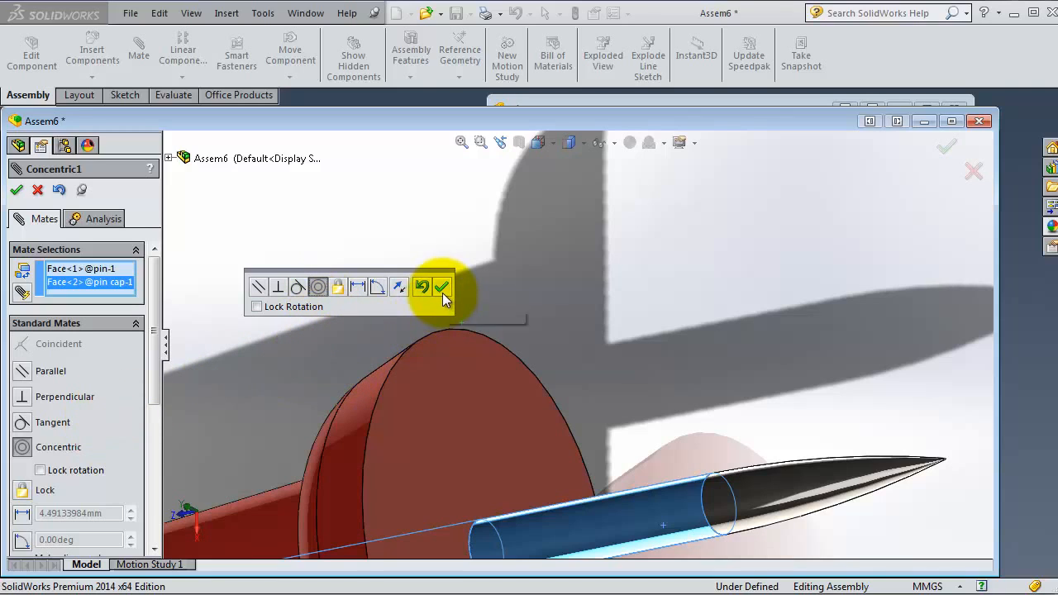
{"action": "left_click", "coordinate": [444, 287]}
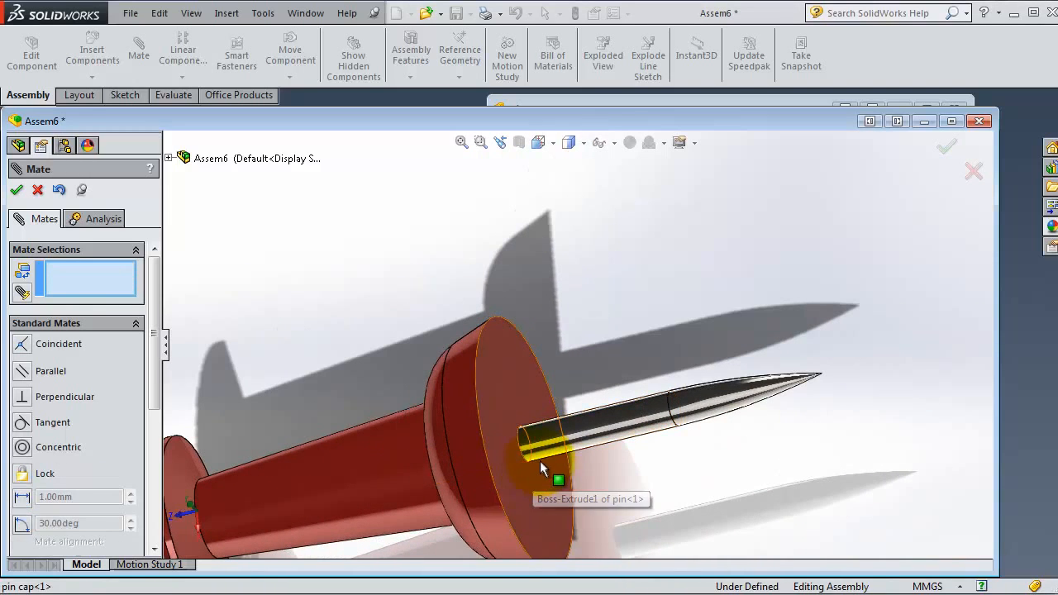
{"action": "left_click", "coordinate": [648, 417]}
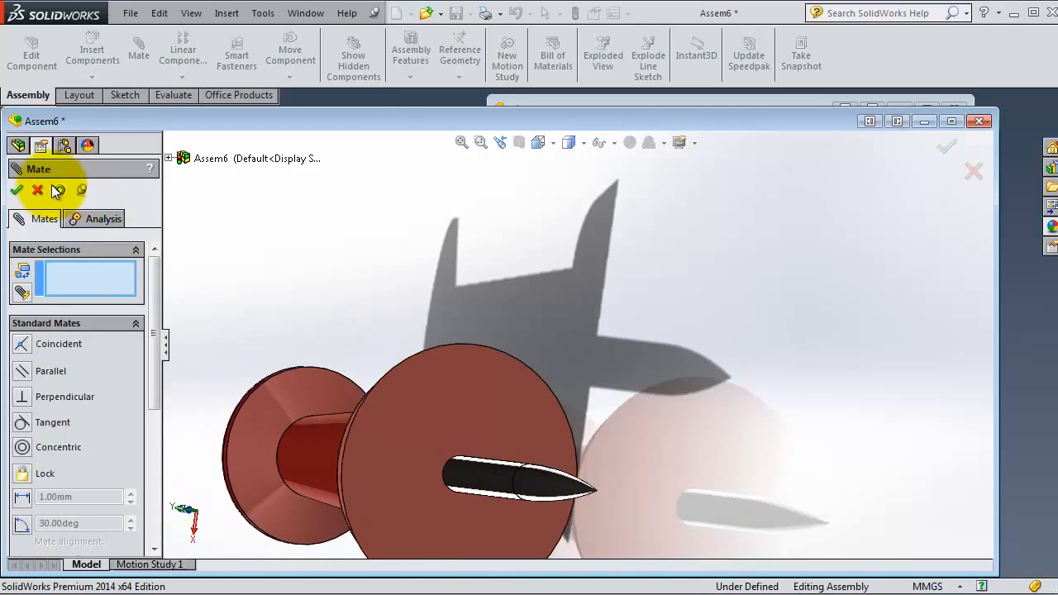
- Delete the Concentric1 mate from the Mates folder, confirming the deletion
{"action": "left_click", "coordinate": [17, 192]}
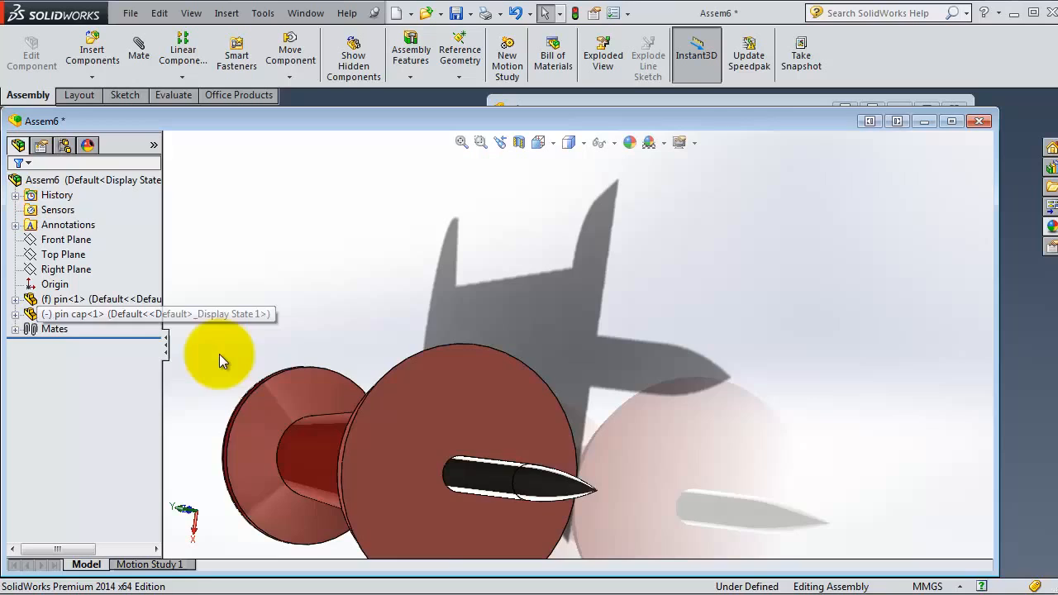
{"action": "left_click", "coordinate": [15, 329]}
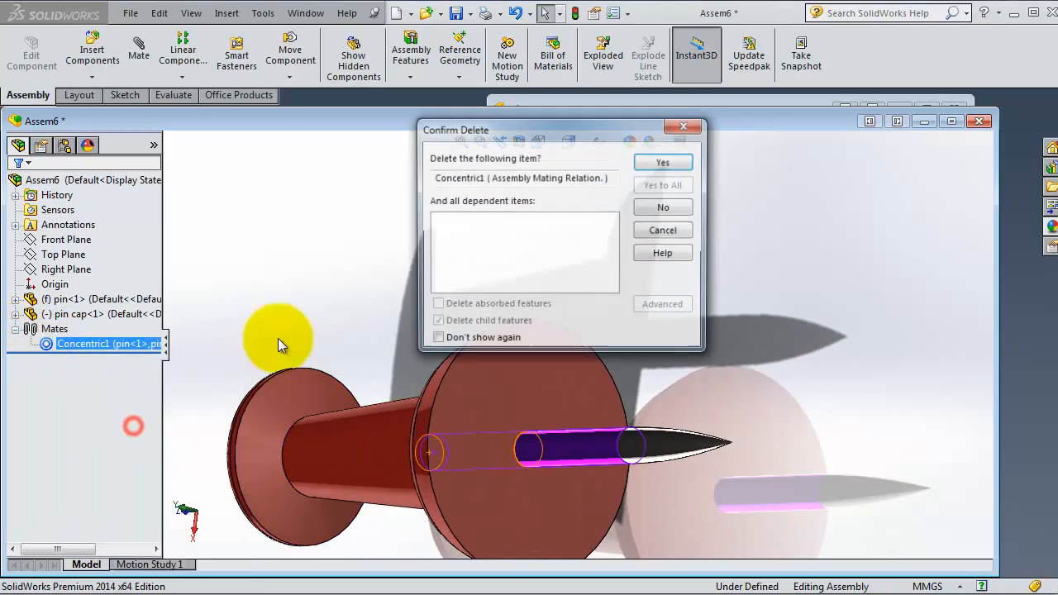
{"action": "left_click", "coordinate": [662, 162]}
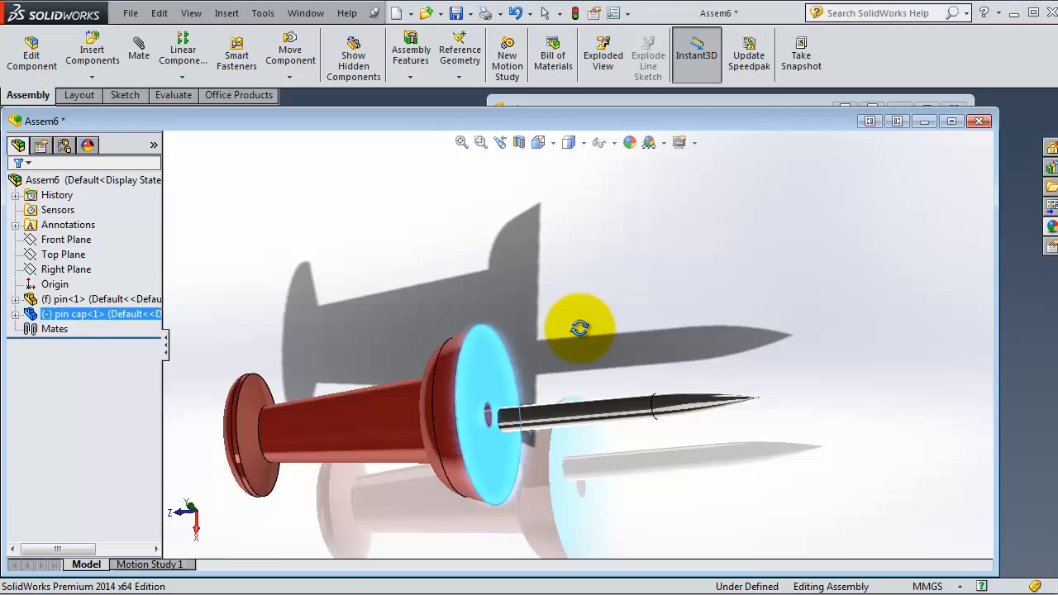
{"action": "scroll", "scroll_direction": "up", "scroll_amount": 3}
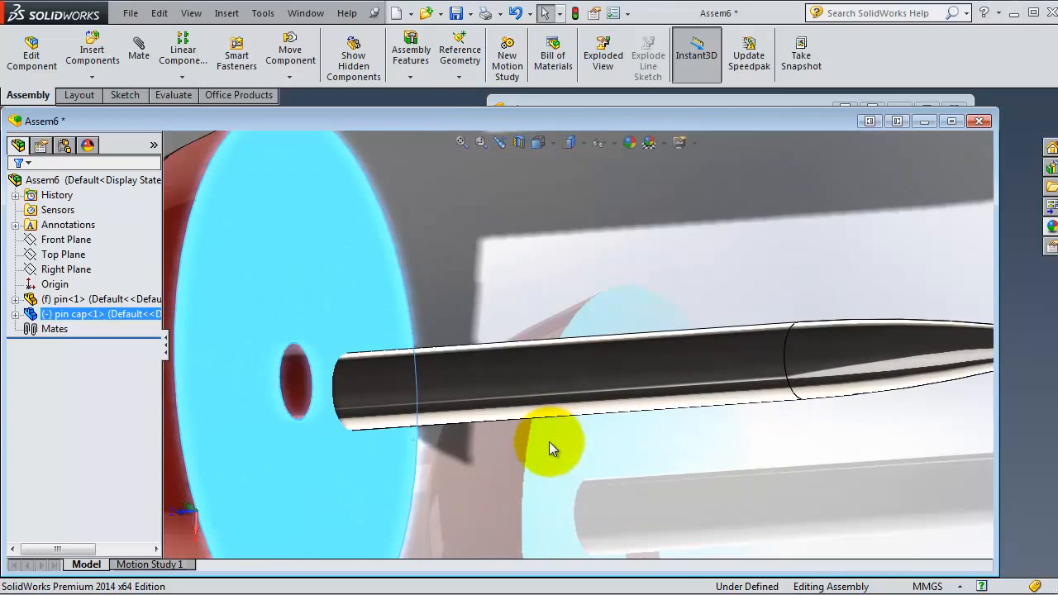
{"action": "left_click_drag", "start_coordinate": [549, 449], "coordinate": [701, 457]}
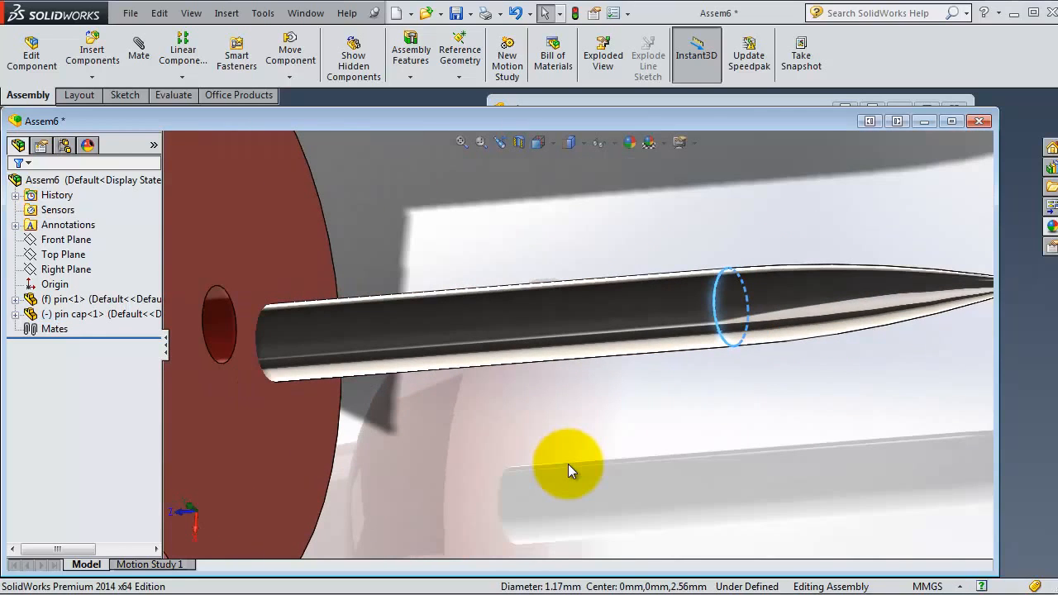
- Apply a new Concentric mate between the circular edges of the pin and pin cap
{"action": "left_click", "coordinate": [139, 51]}
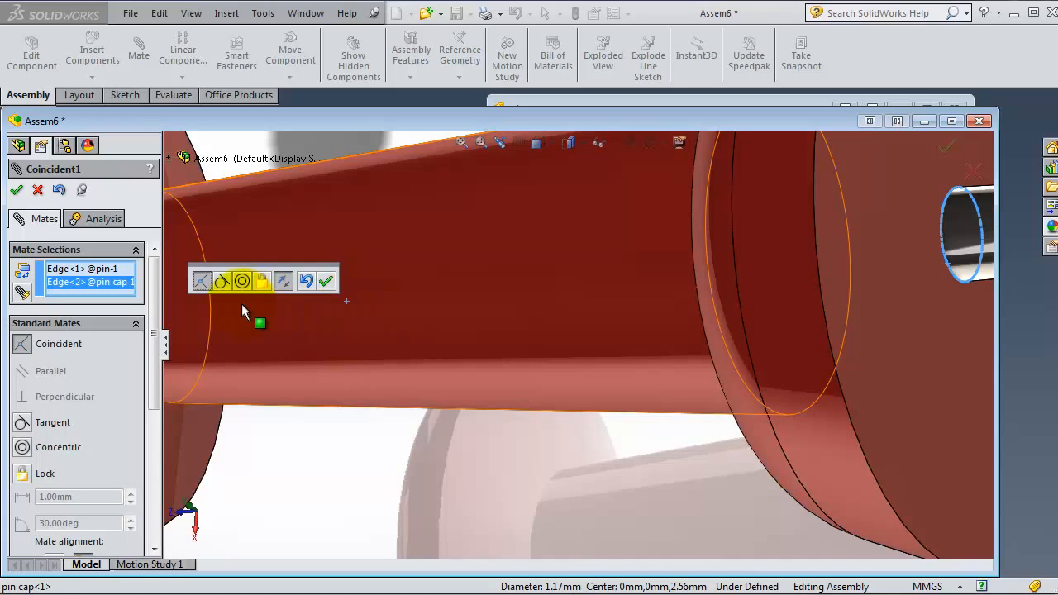
{"action": "left_click", "coordinate": [23, 446]}
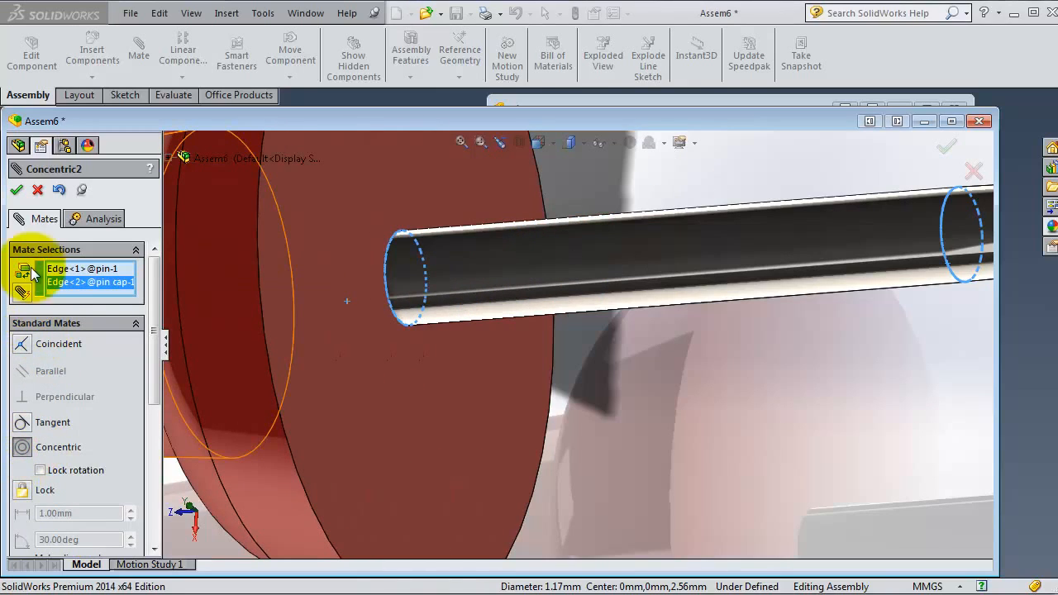
{"action": "left_click", "coordinate": [16, 190]}
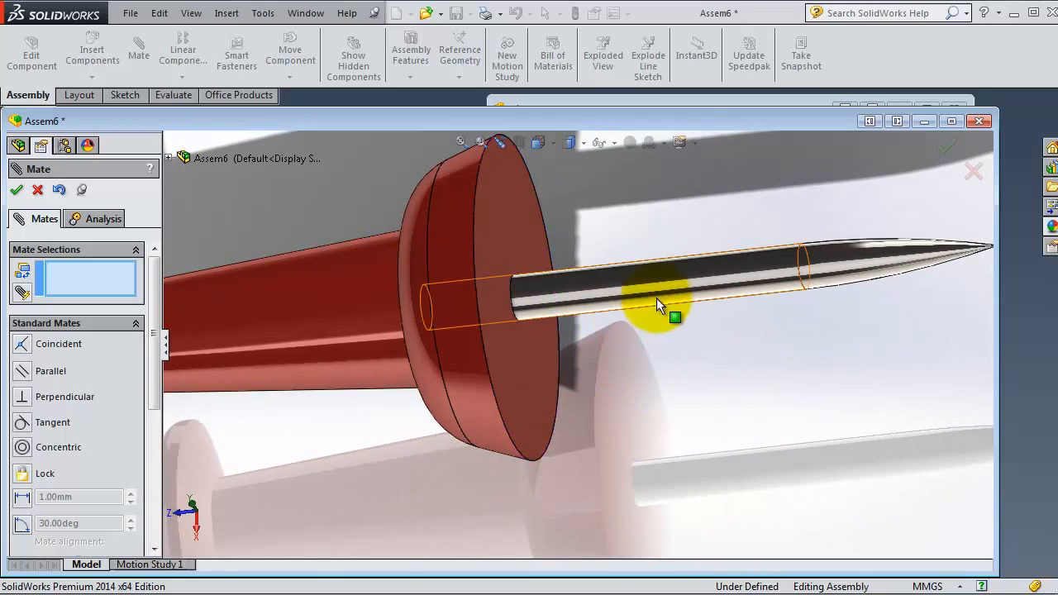
{"action": "mouse_move", "coordinate": [668, 284]}
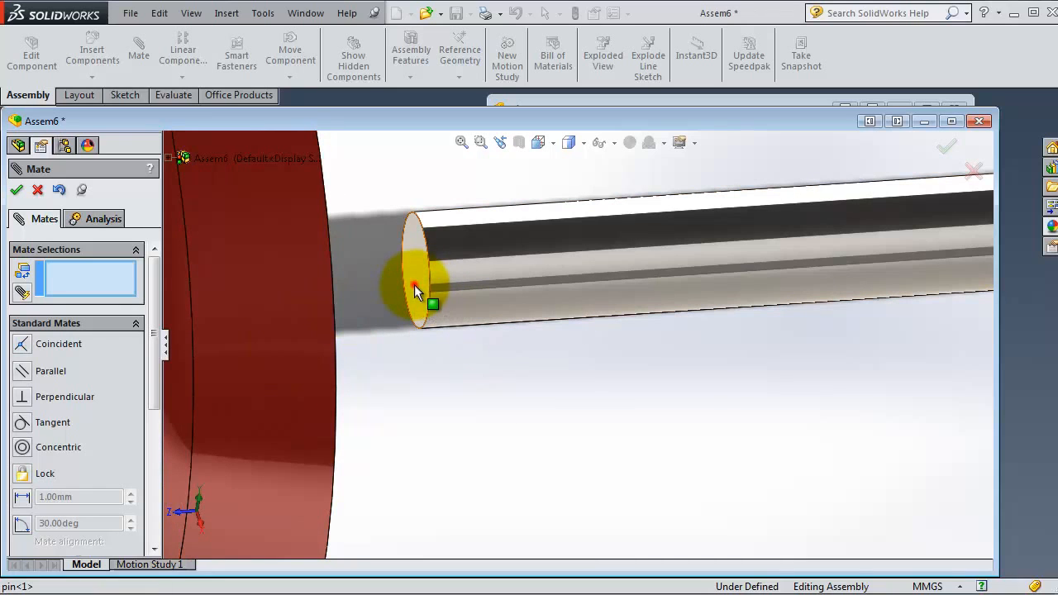
- Apply a Coincident mate seating the pin's end face against the pin cap face
{"action": "left_click", "coordinate": [416, 289]}
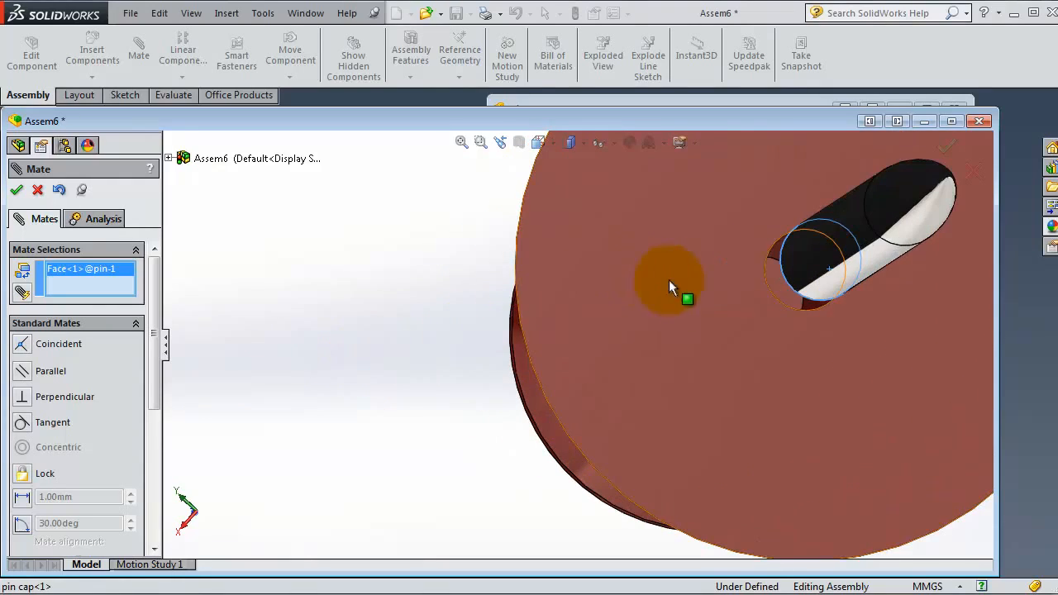
{"action": "left_click", "coordinate": [794, 298]}
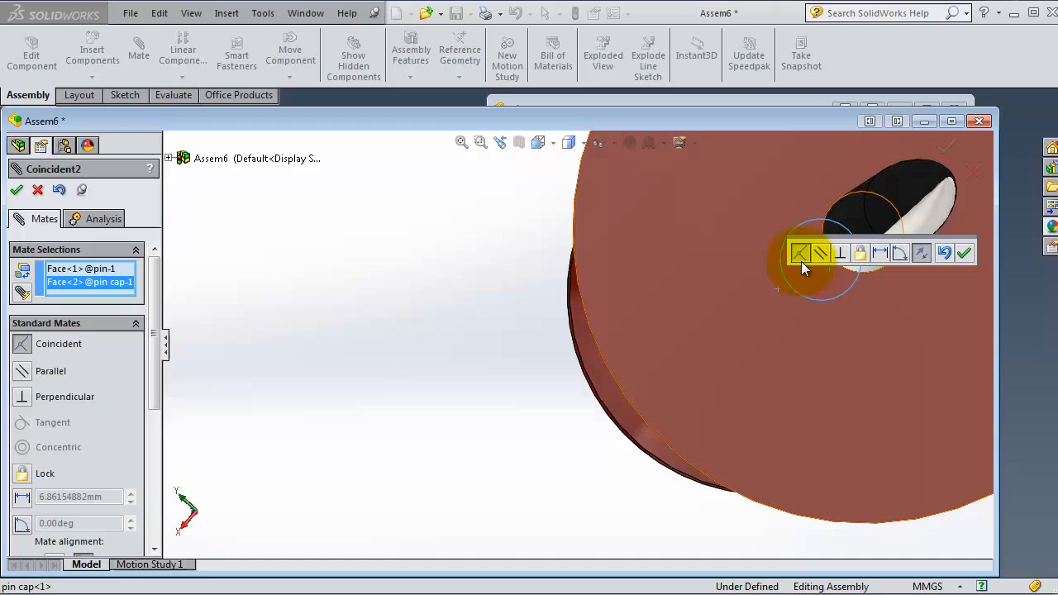
{"action": "mouse_move", "coordinate": [801, 254]}
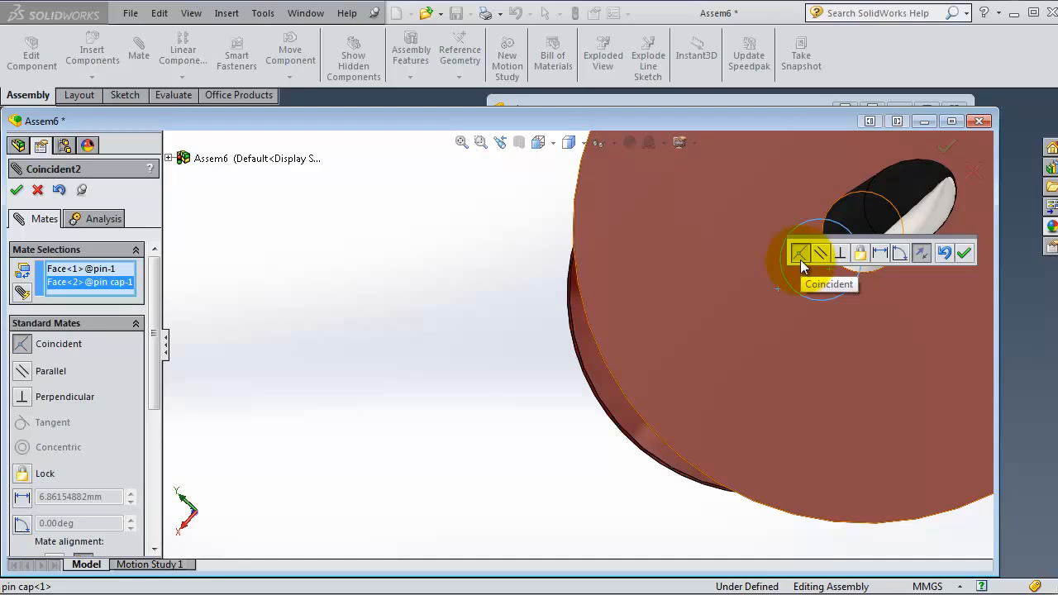
{"action": "mouse_move", "coordinate": [966, 263]}
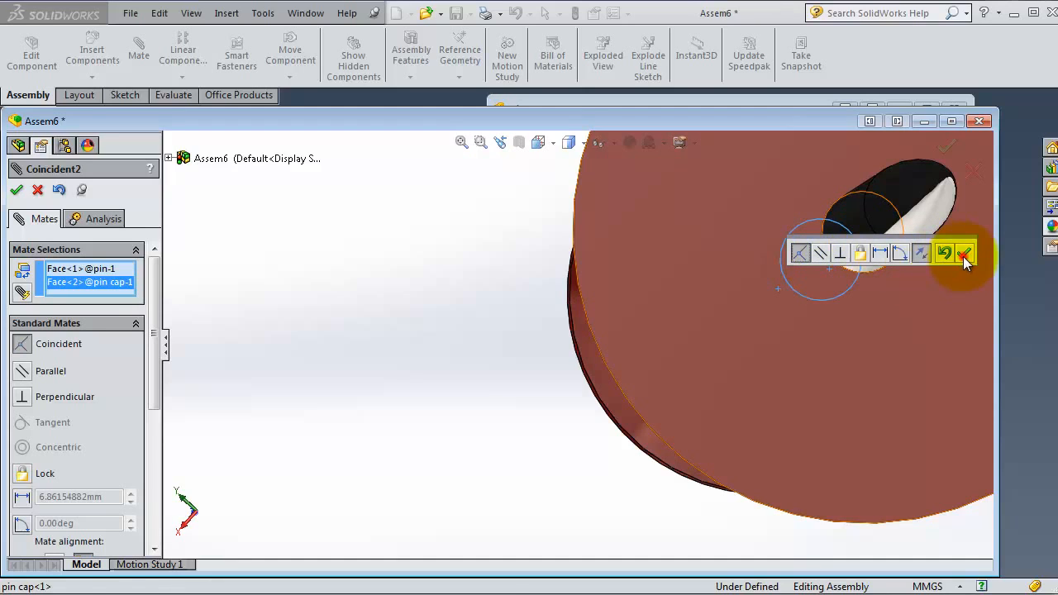
{"action": "left_click", "coordinate": [945, 253]}
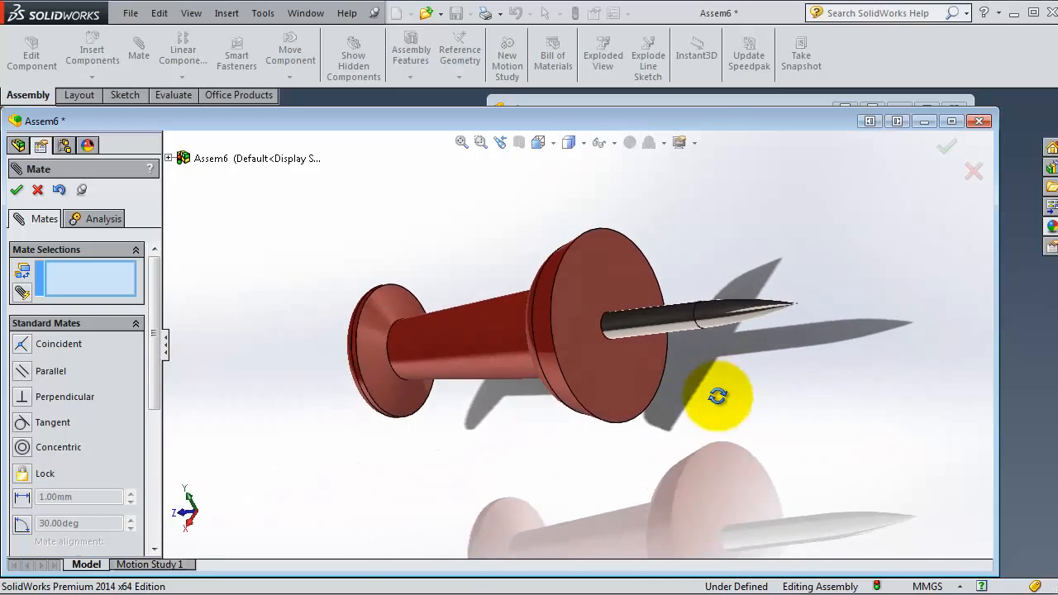
{"action": "left_click_drag", "start_coordinate": [718, 397], "coordinate": [559, 422]}
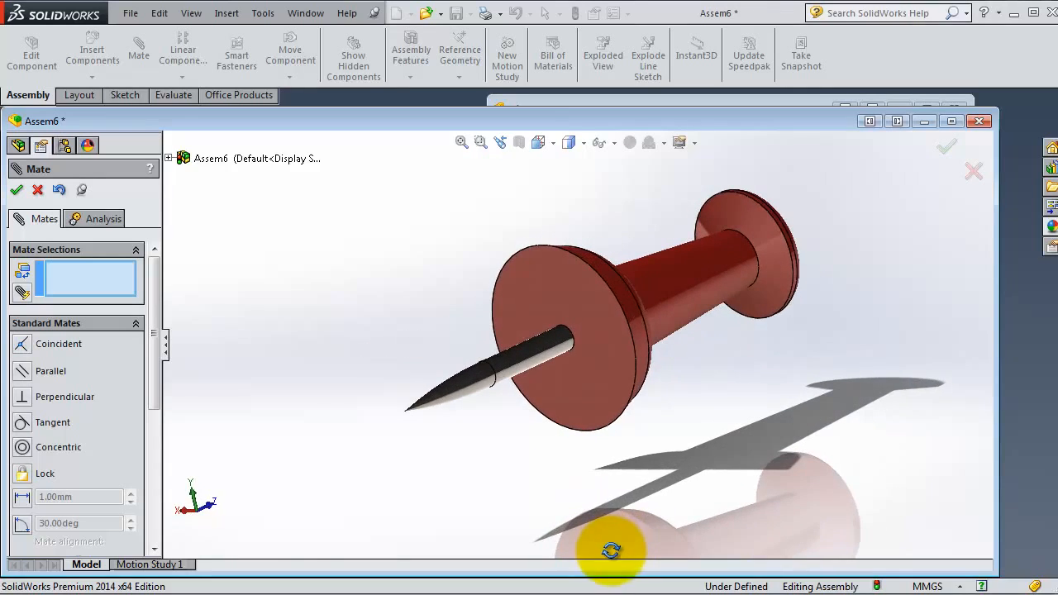
{"action": "left_click_drag", "start_coordinate": [610, 549], "coordinate": [609, 261]}
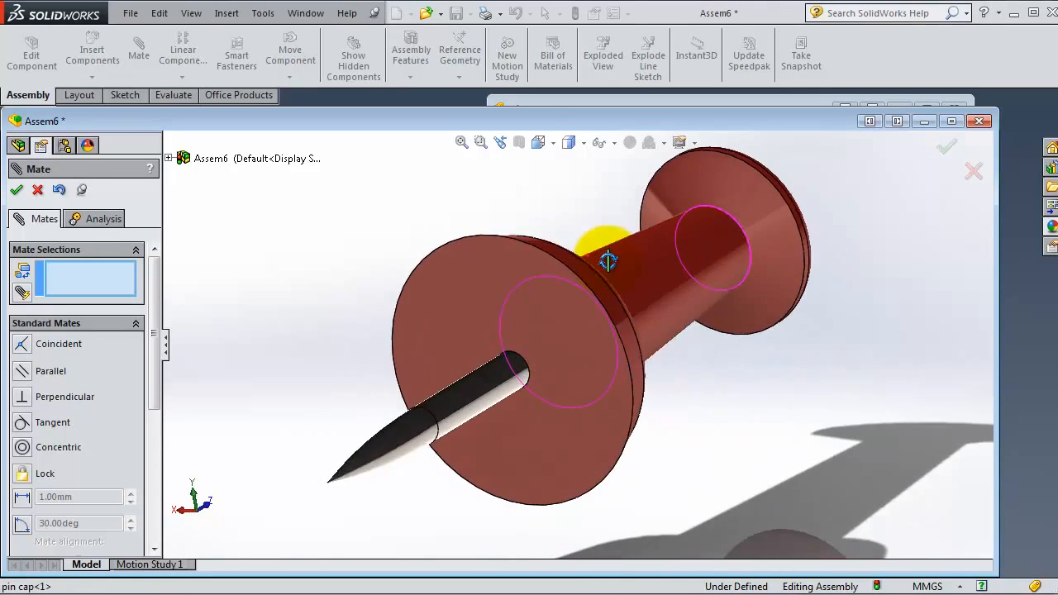